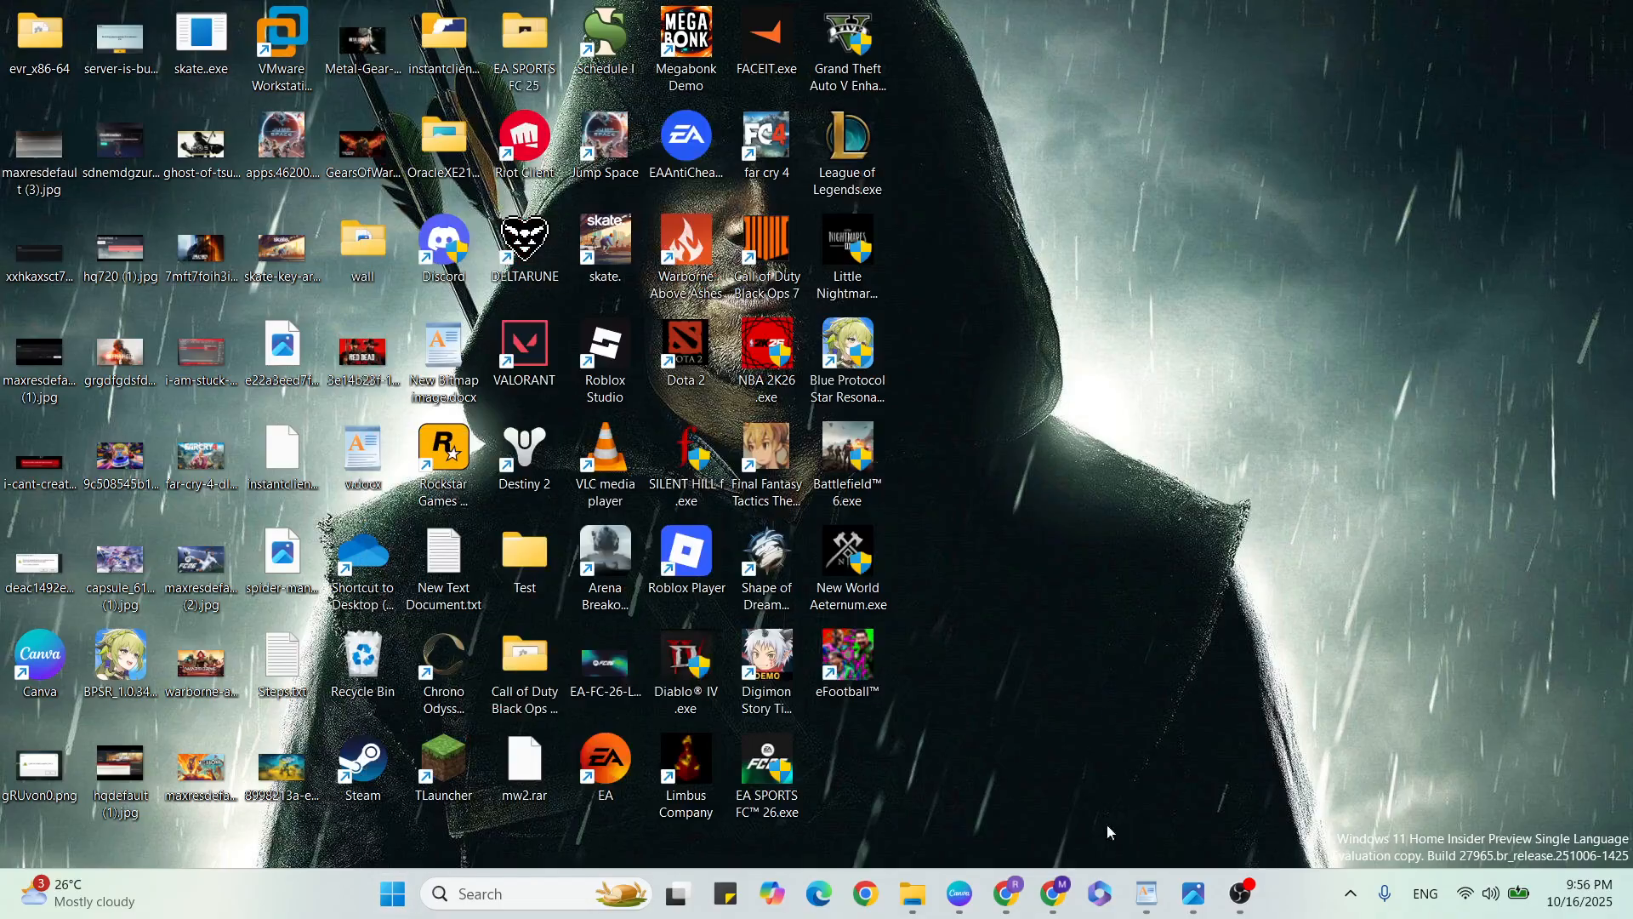
- Enable 'Run this program as an administrator' in the launcher shortcut's Compatibility settings
click(1143, 893)
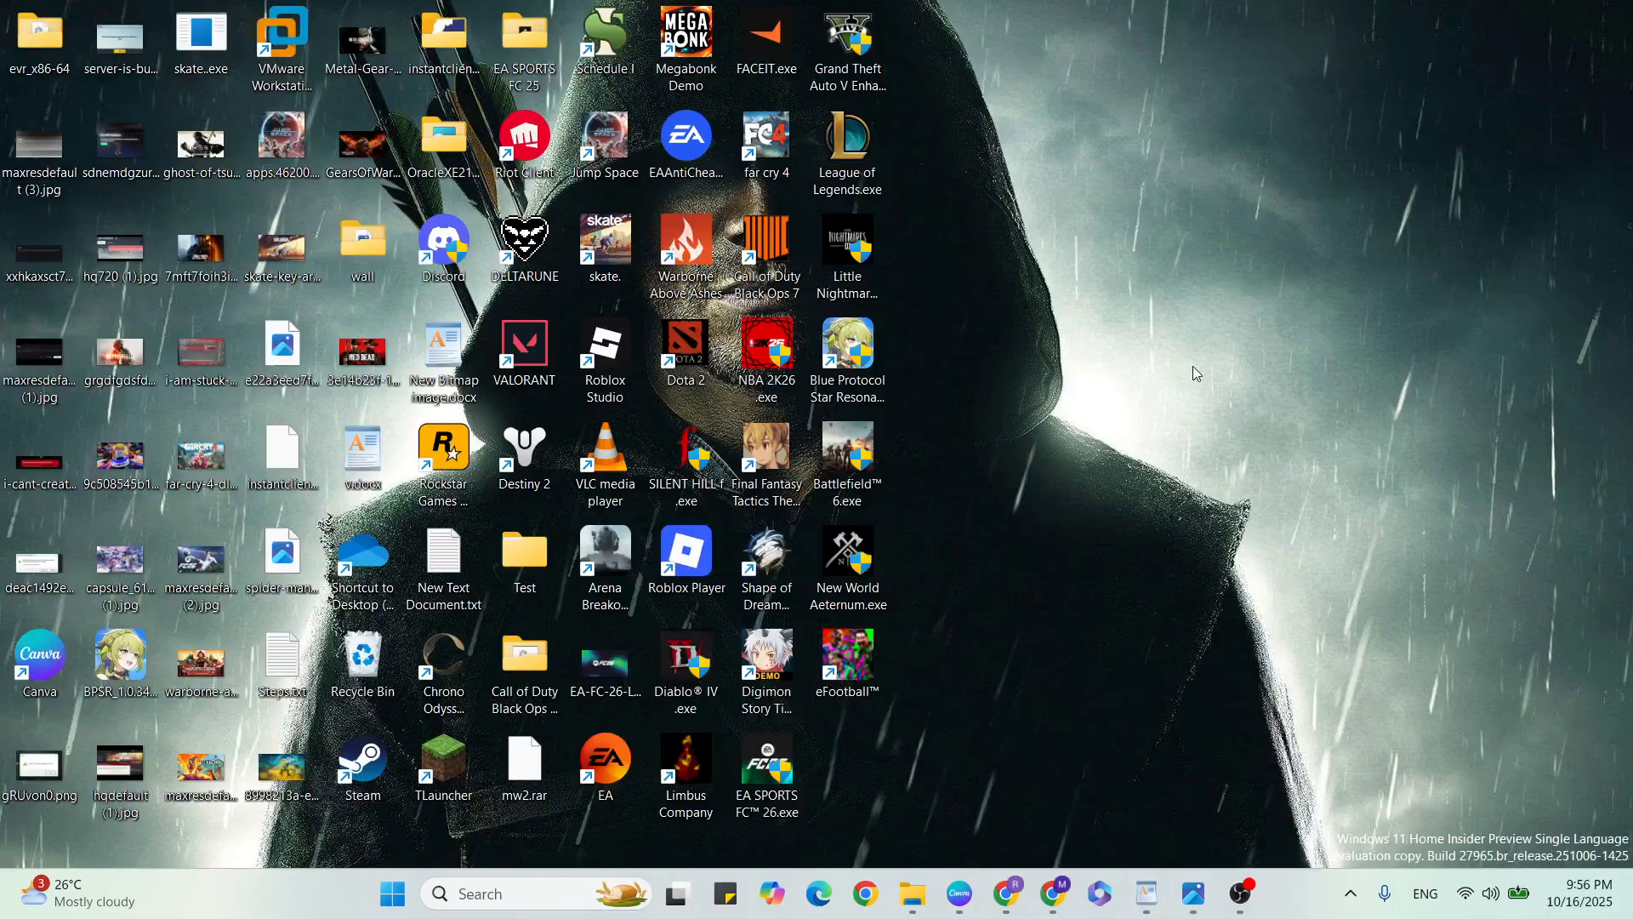
click(442, 452)
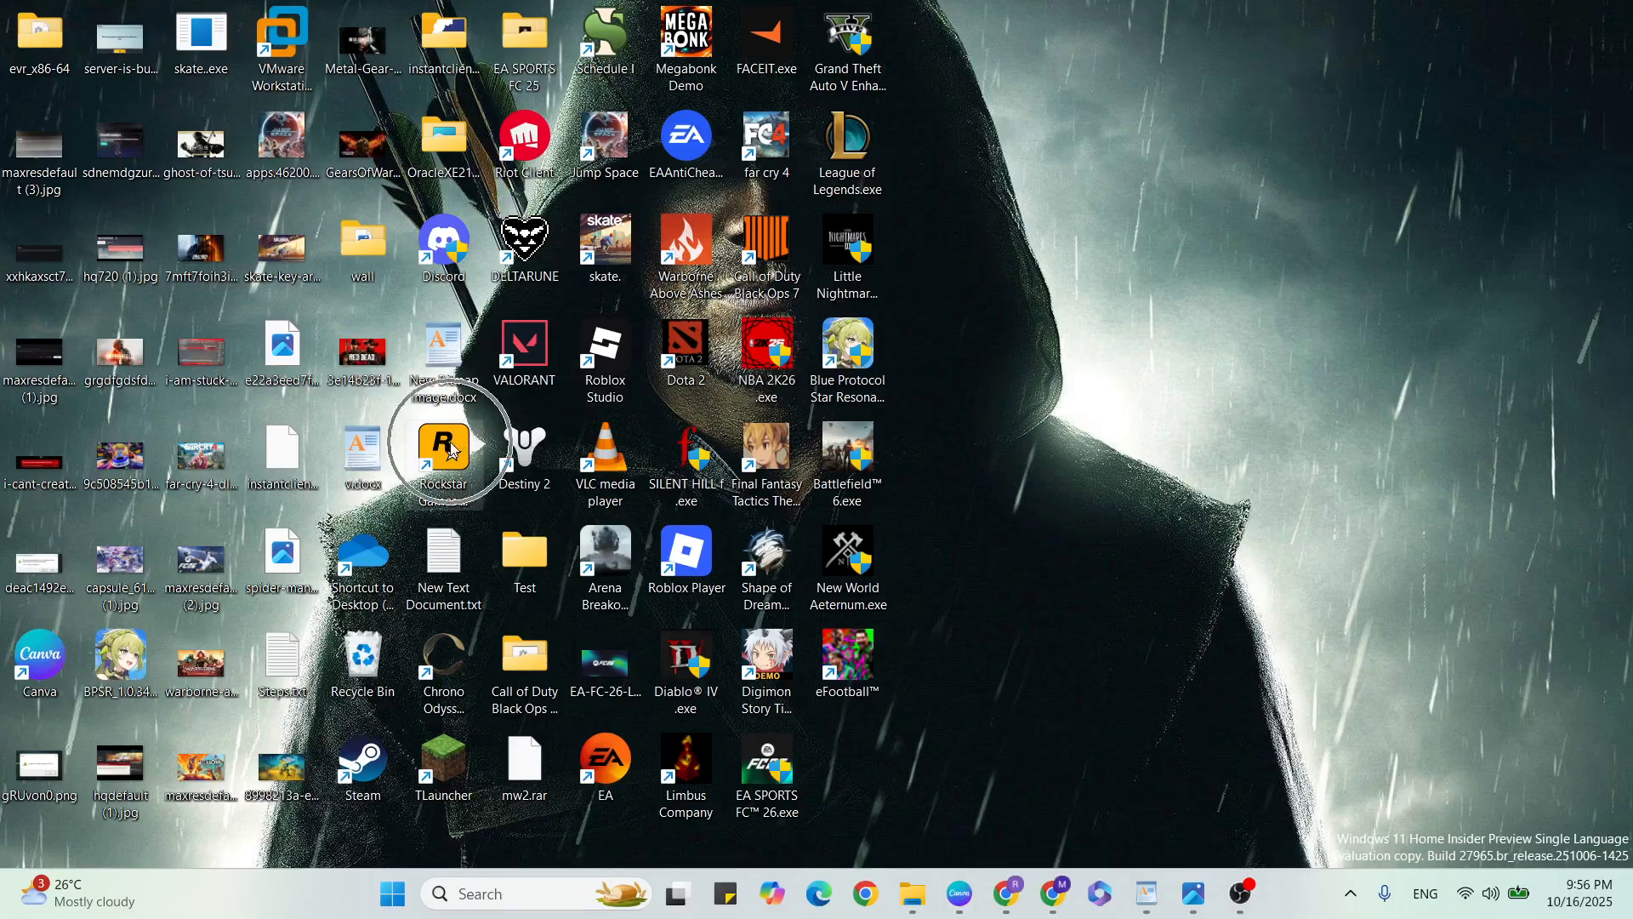
right_click(442, 453)
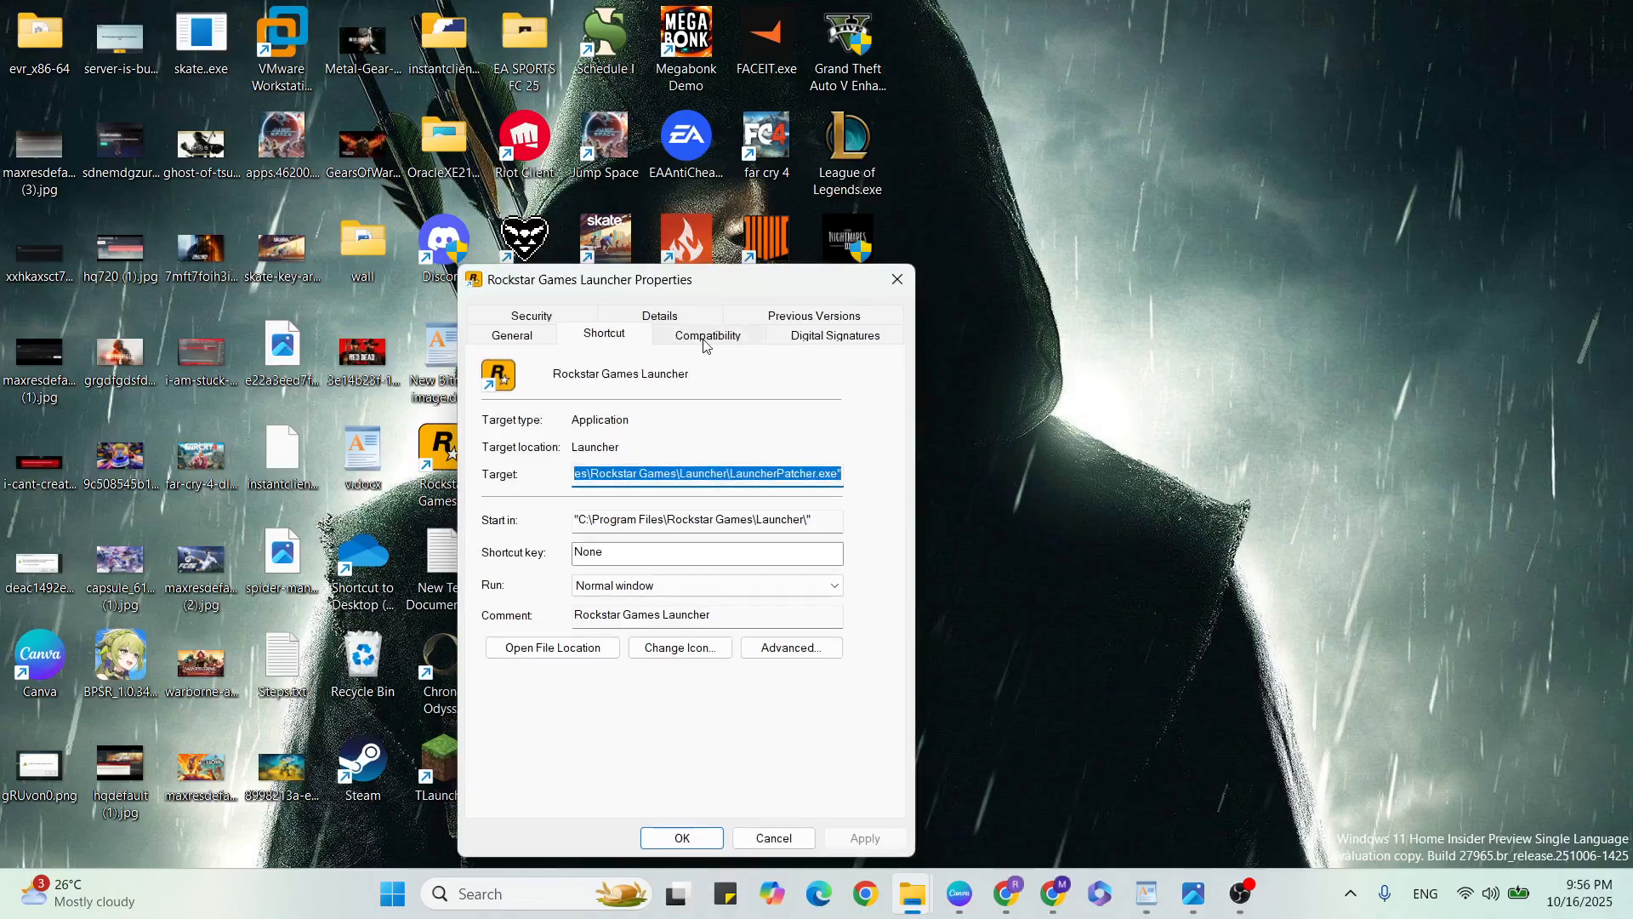
click(707, 336)
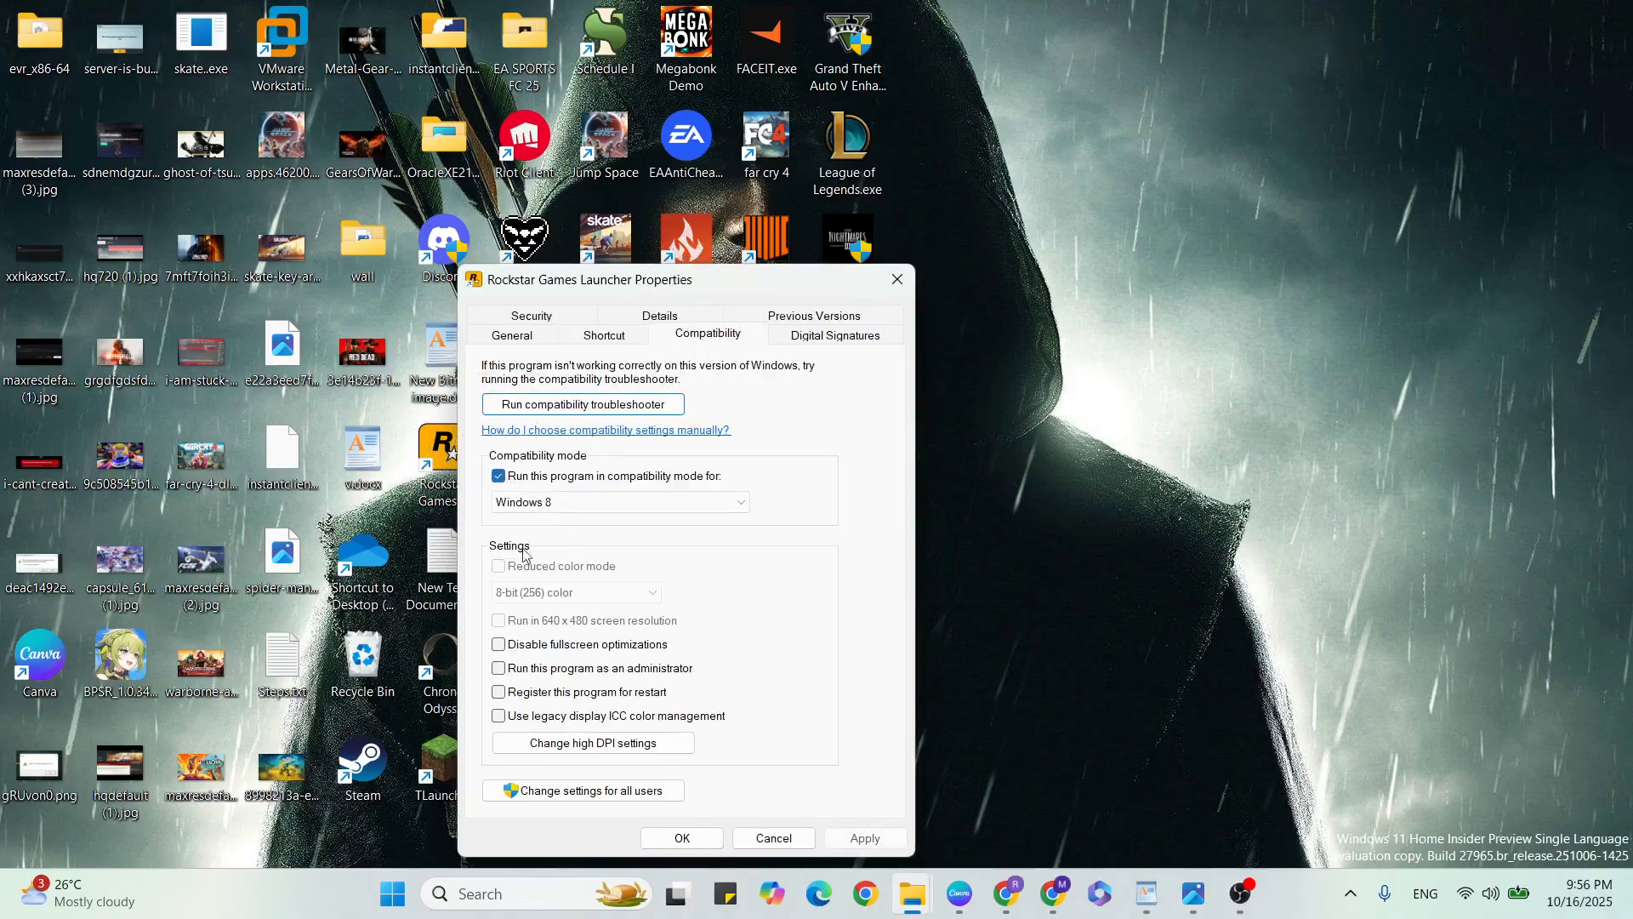
click(498, 667)
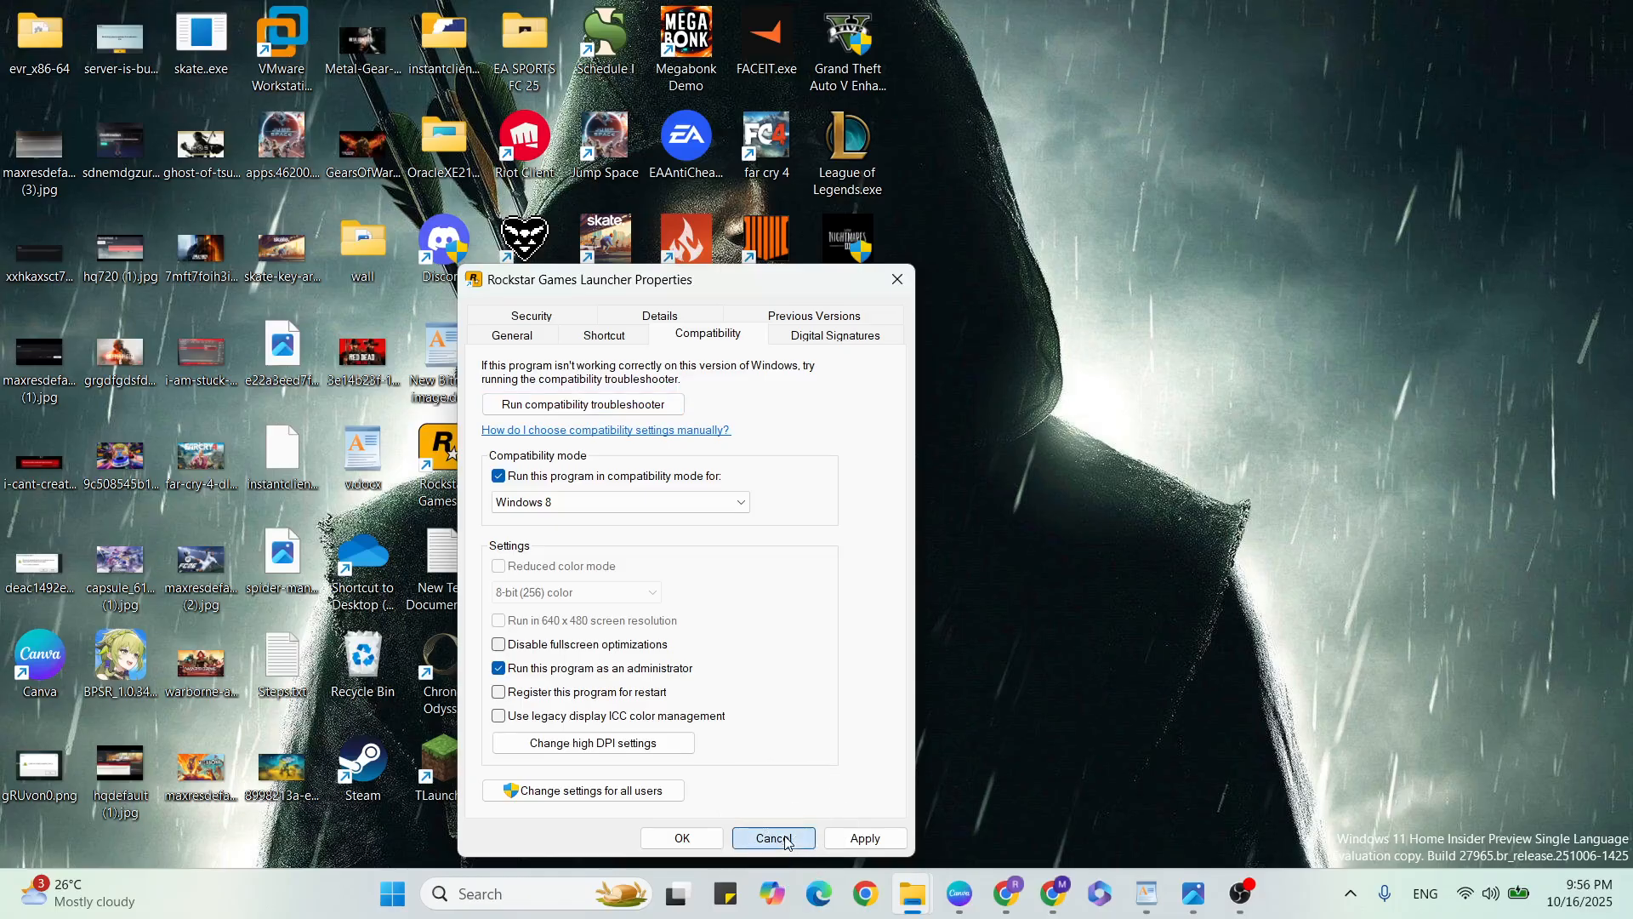
click(1143, 893)
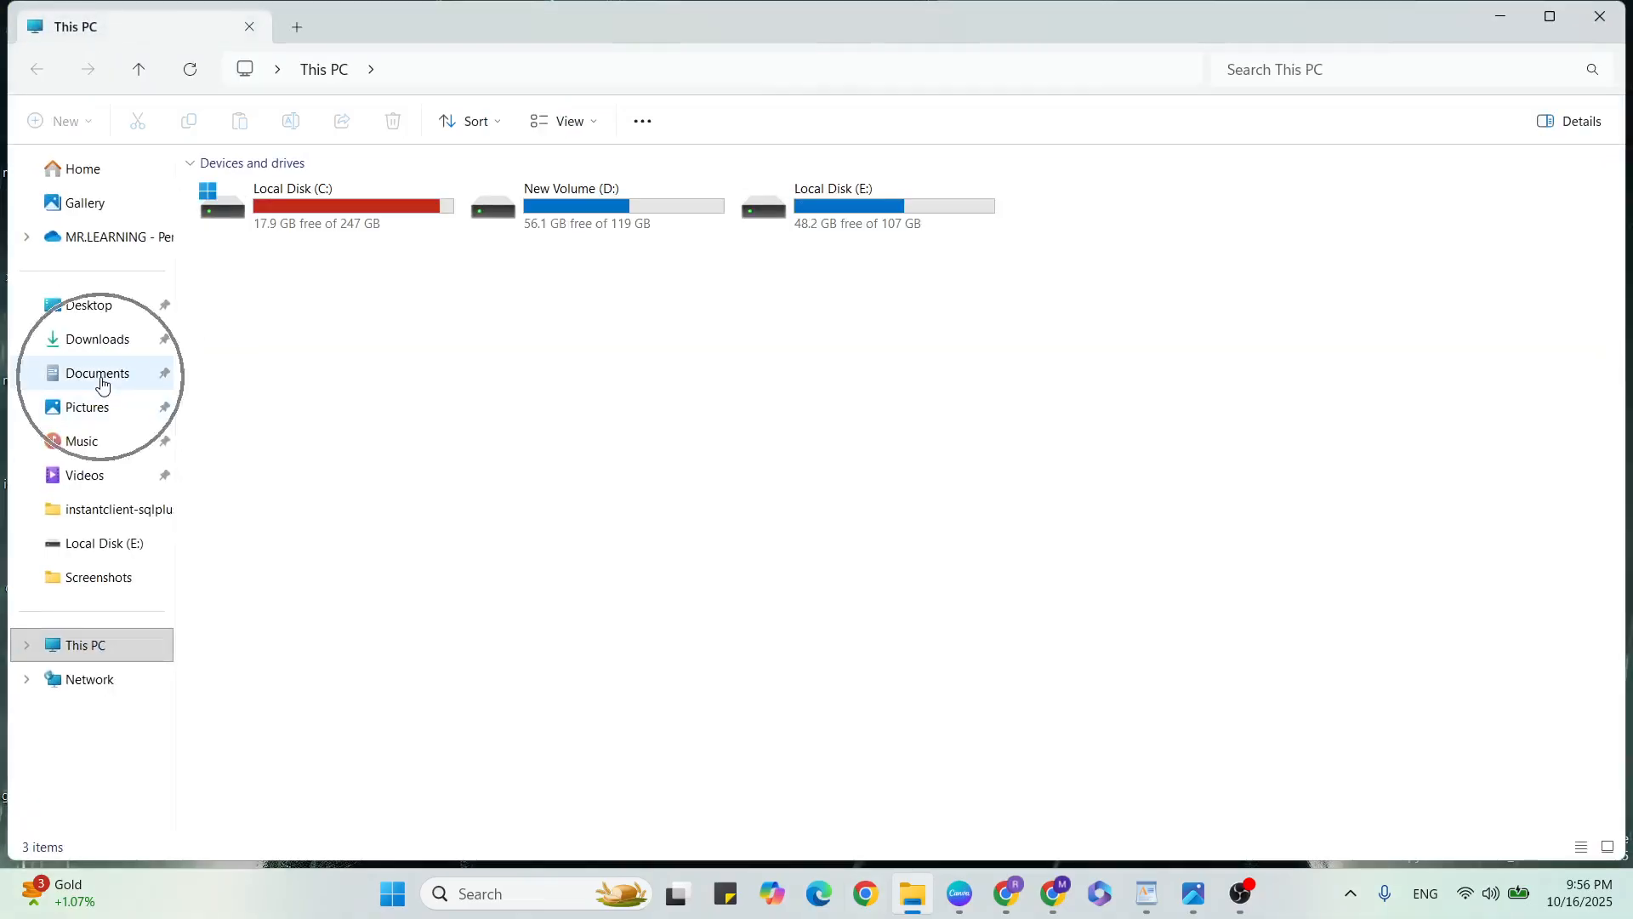
- Select all seven items in Documents > Rockstar Games > Social Club, then close Explorer
click(99, 372)
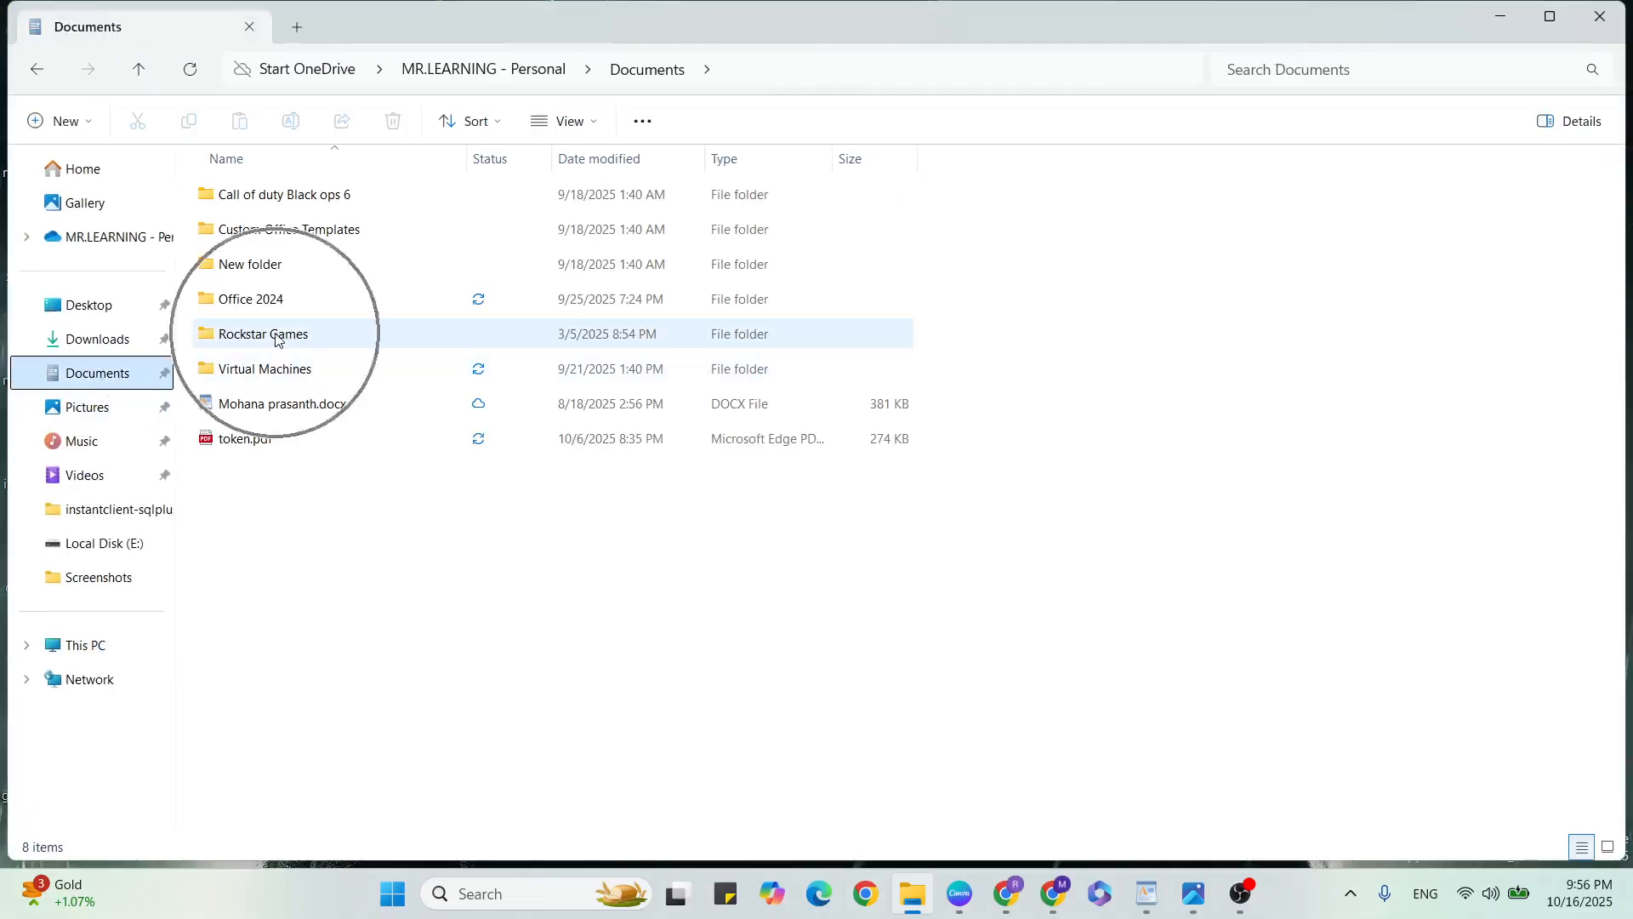
double_click(264, 334)
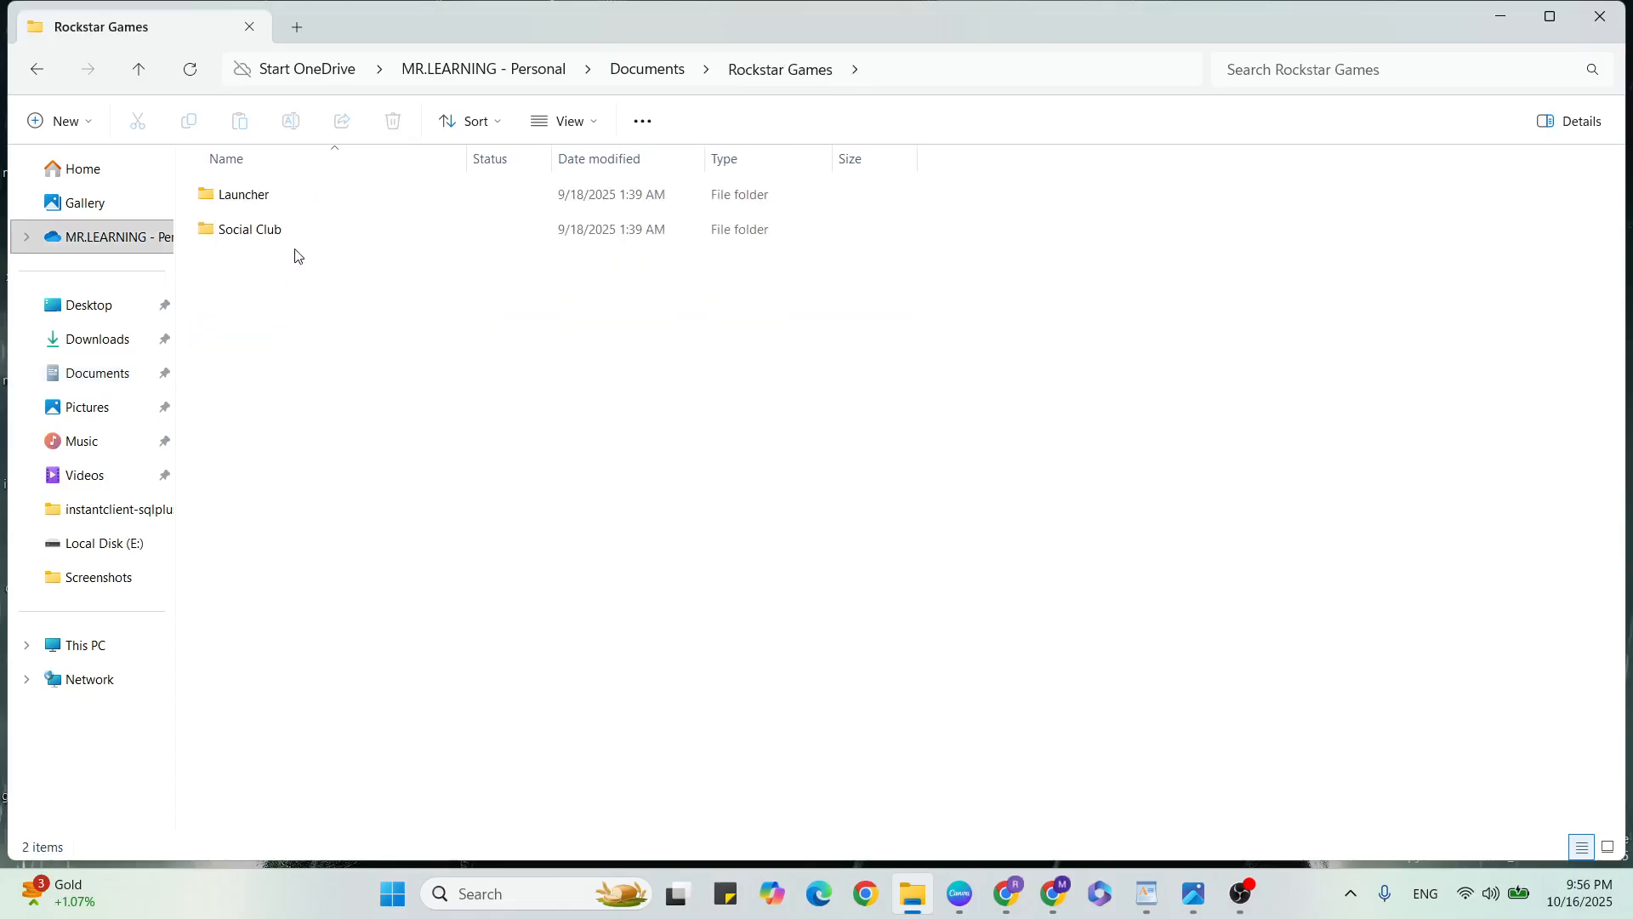
double_click(252, 230)
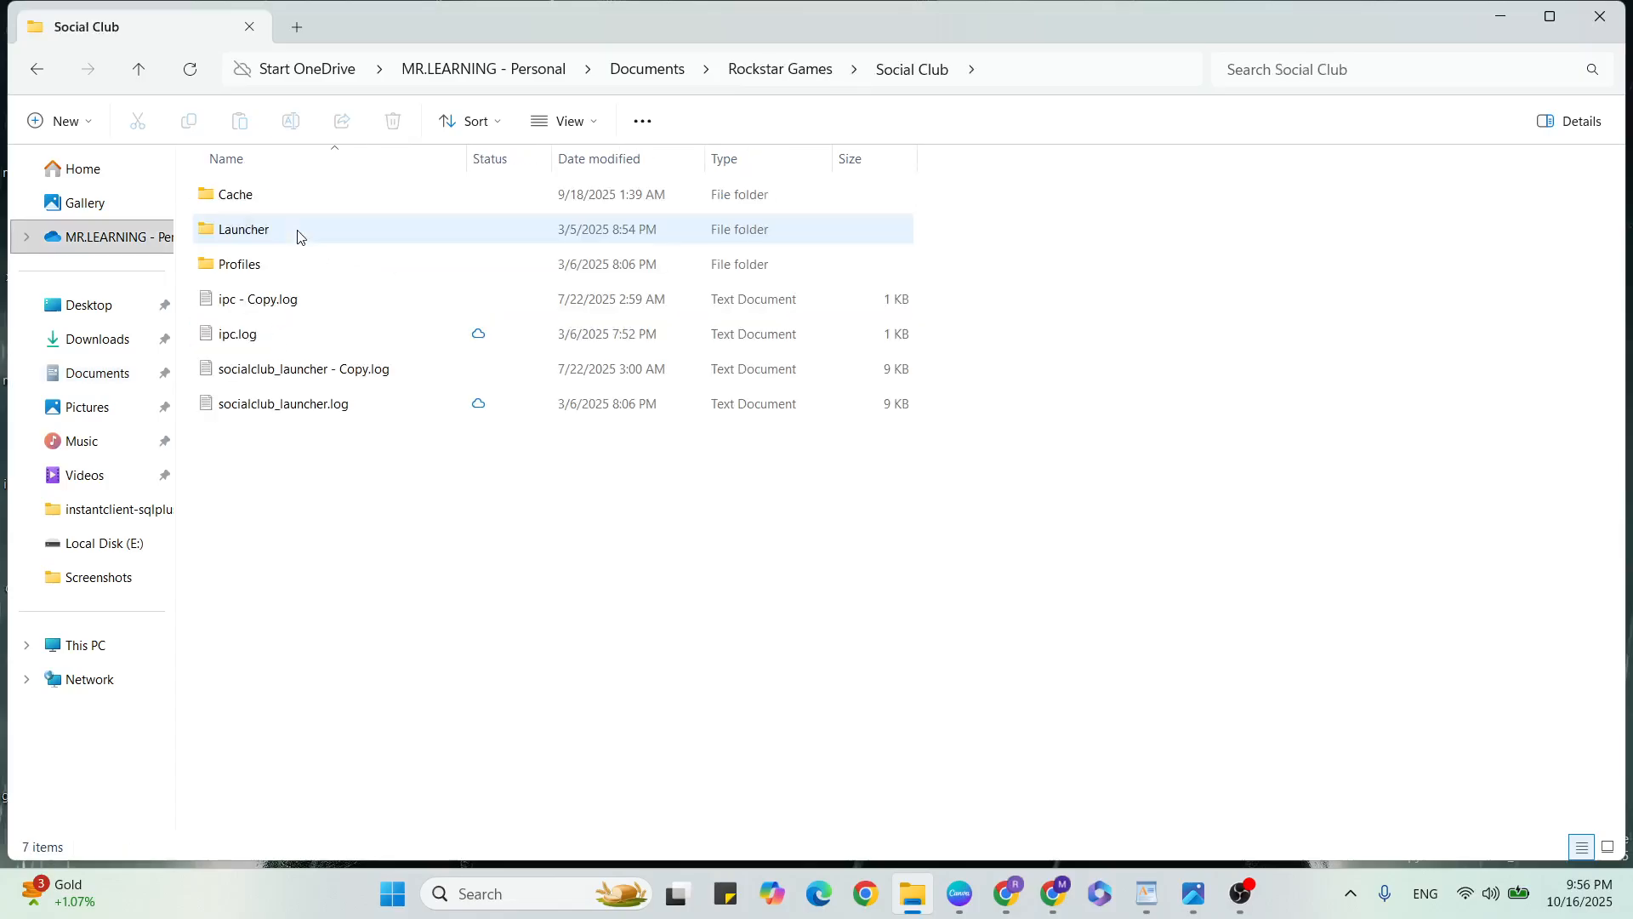
key(ctrl+a)
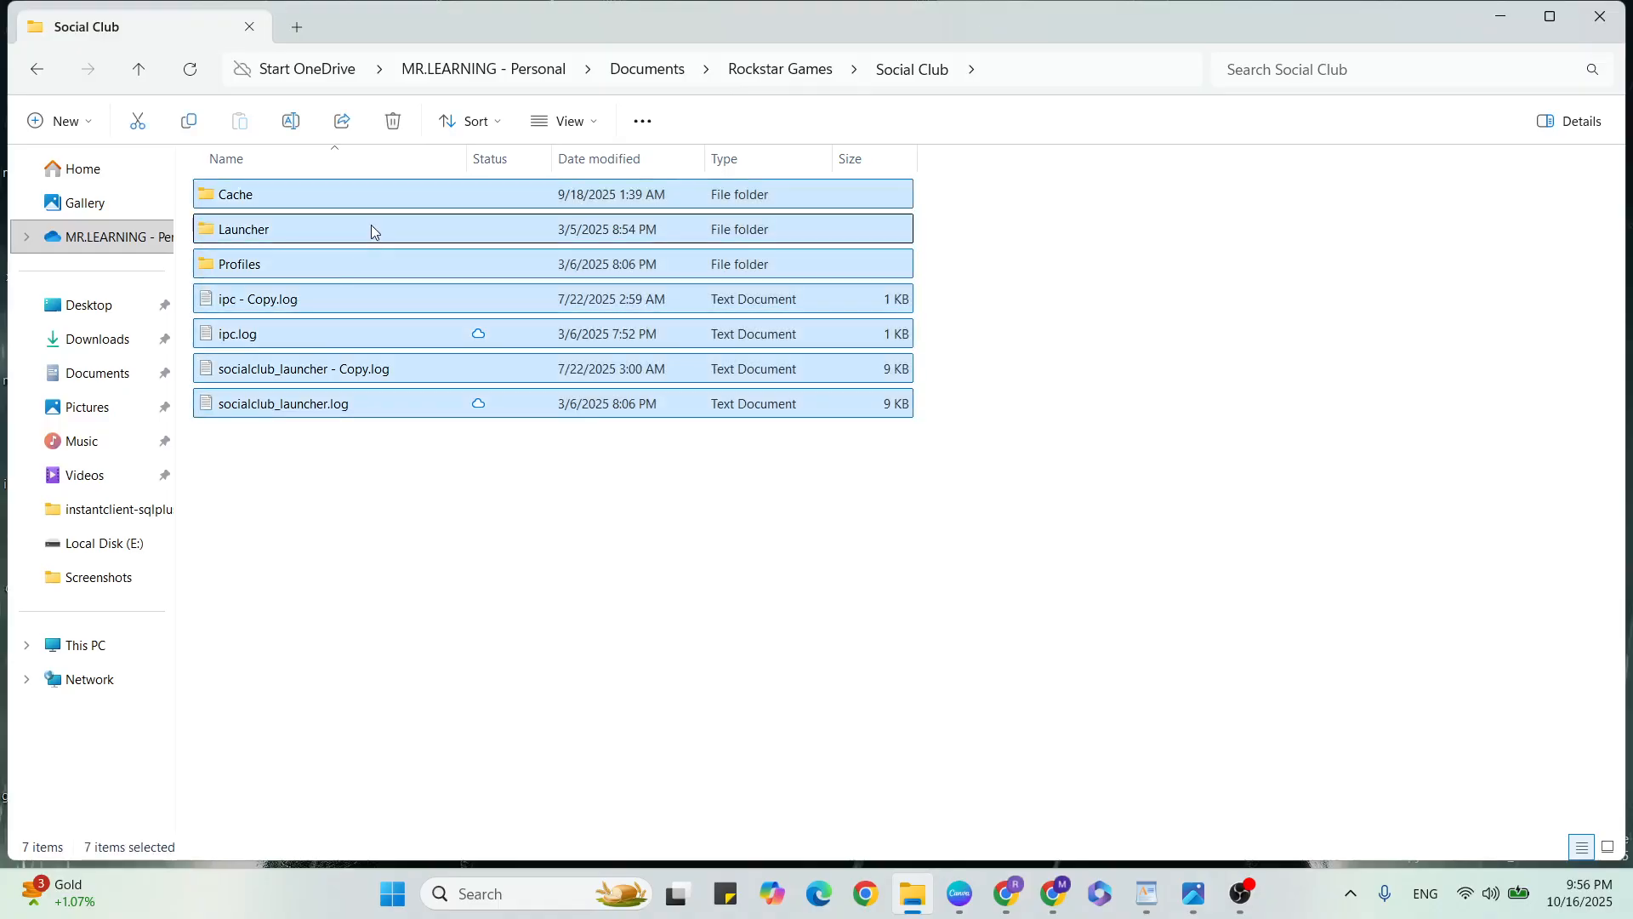
right_click(370, 229)
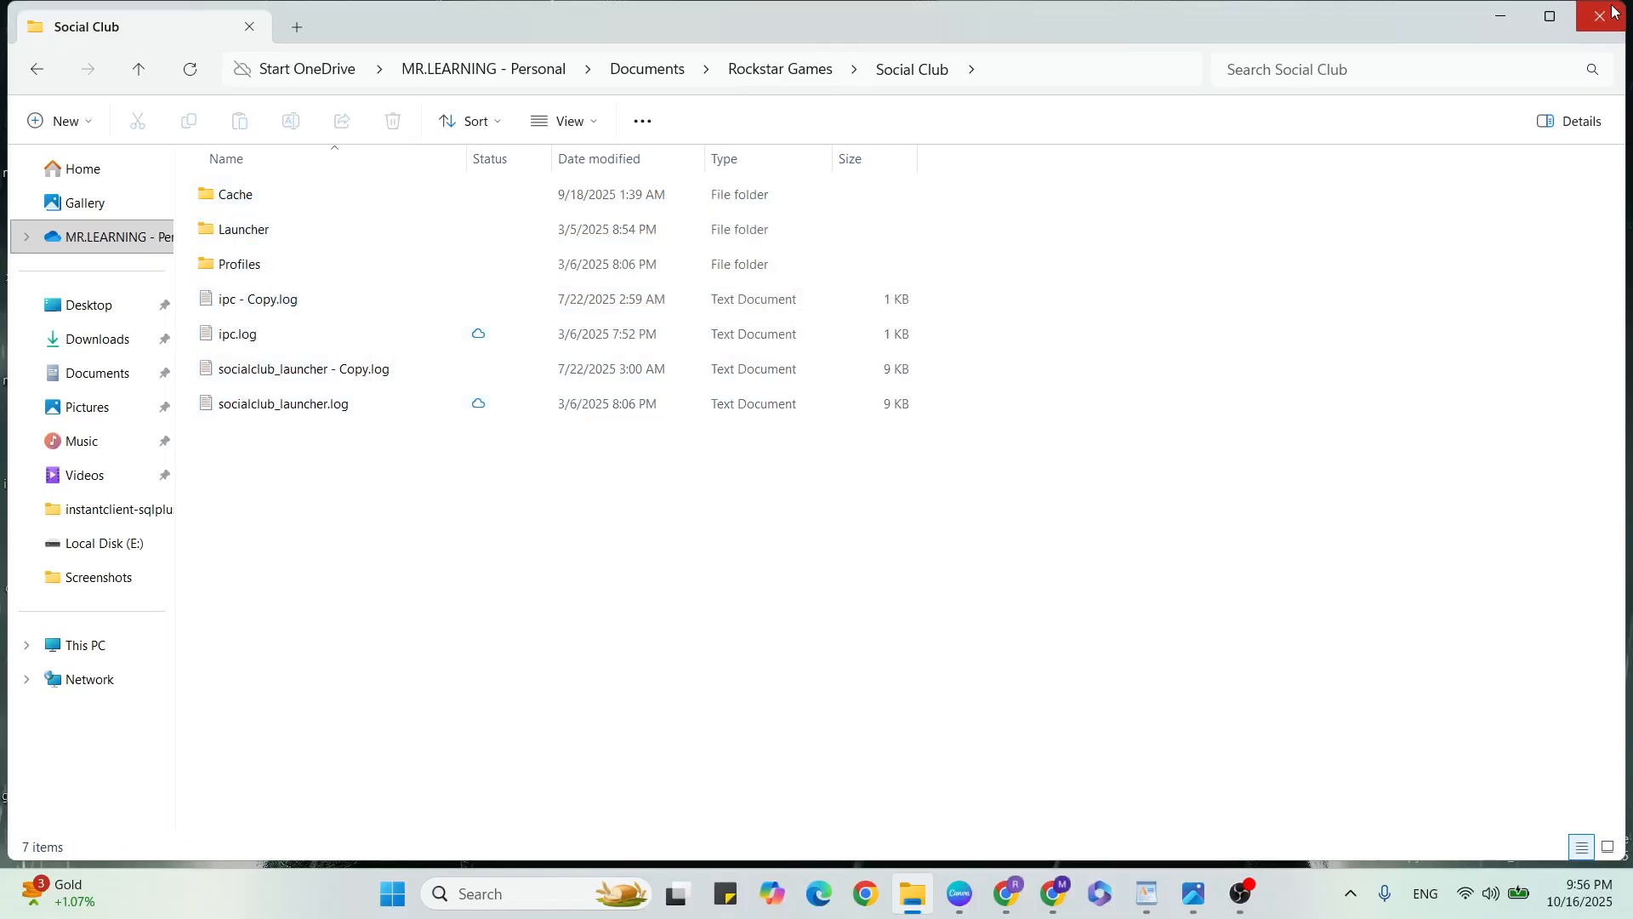
click(1143, 893)
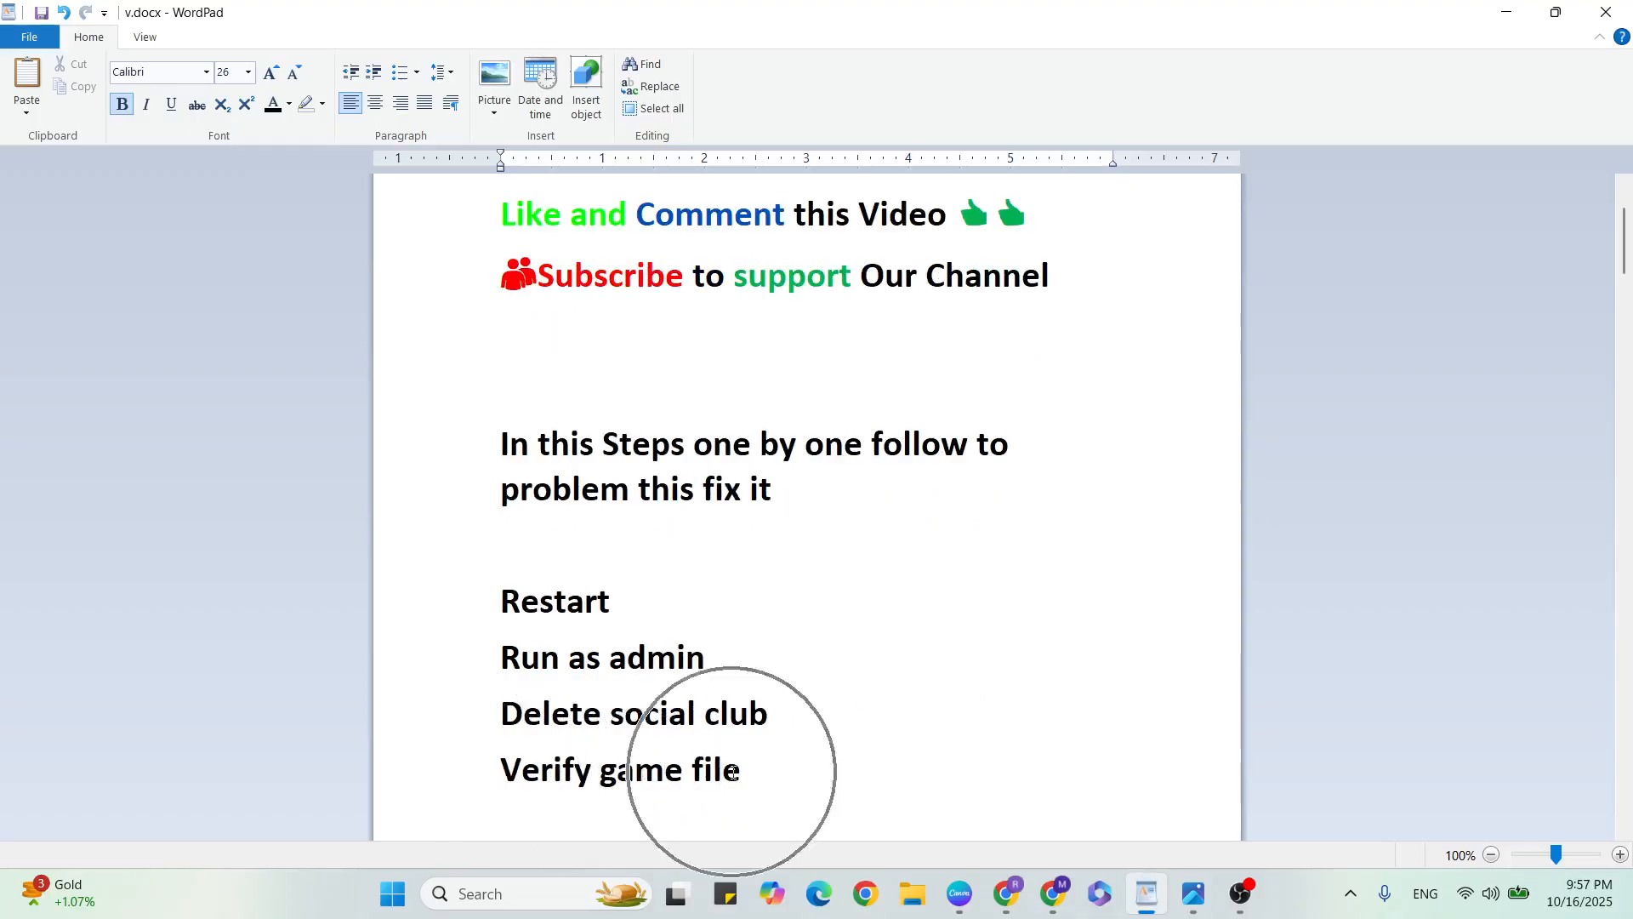
- Scroll through the fix-step notes: restart, run as admin, delete social club, verify files
scroll(down, 3)
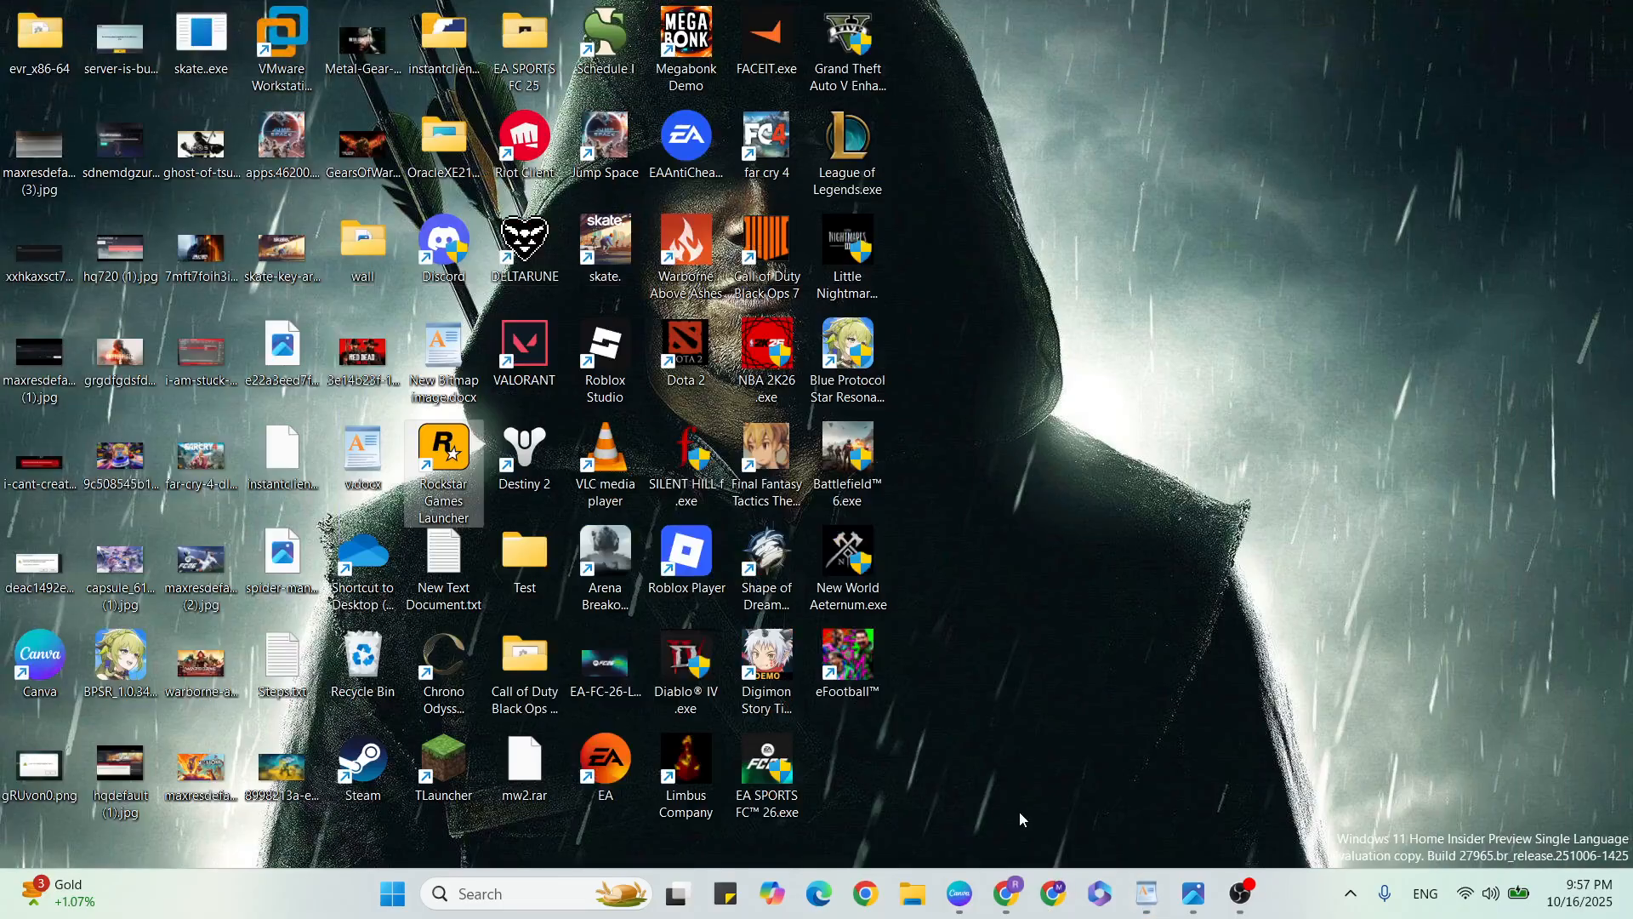
- Search Google in Chrome for 'rockstar games launcher', then close the browser
click(1053, 893)
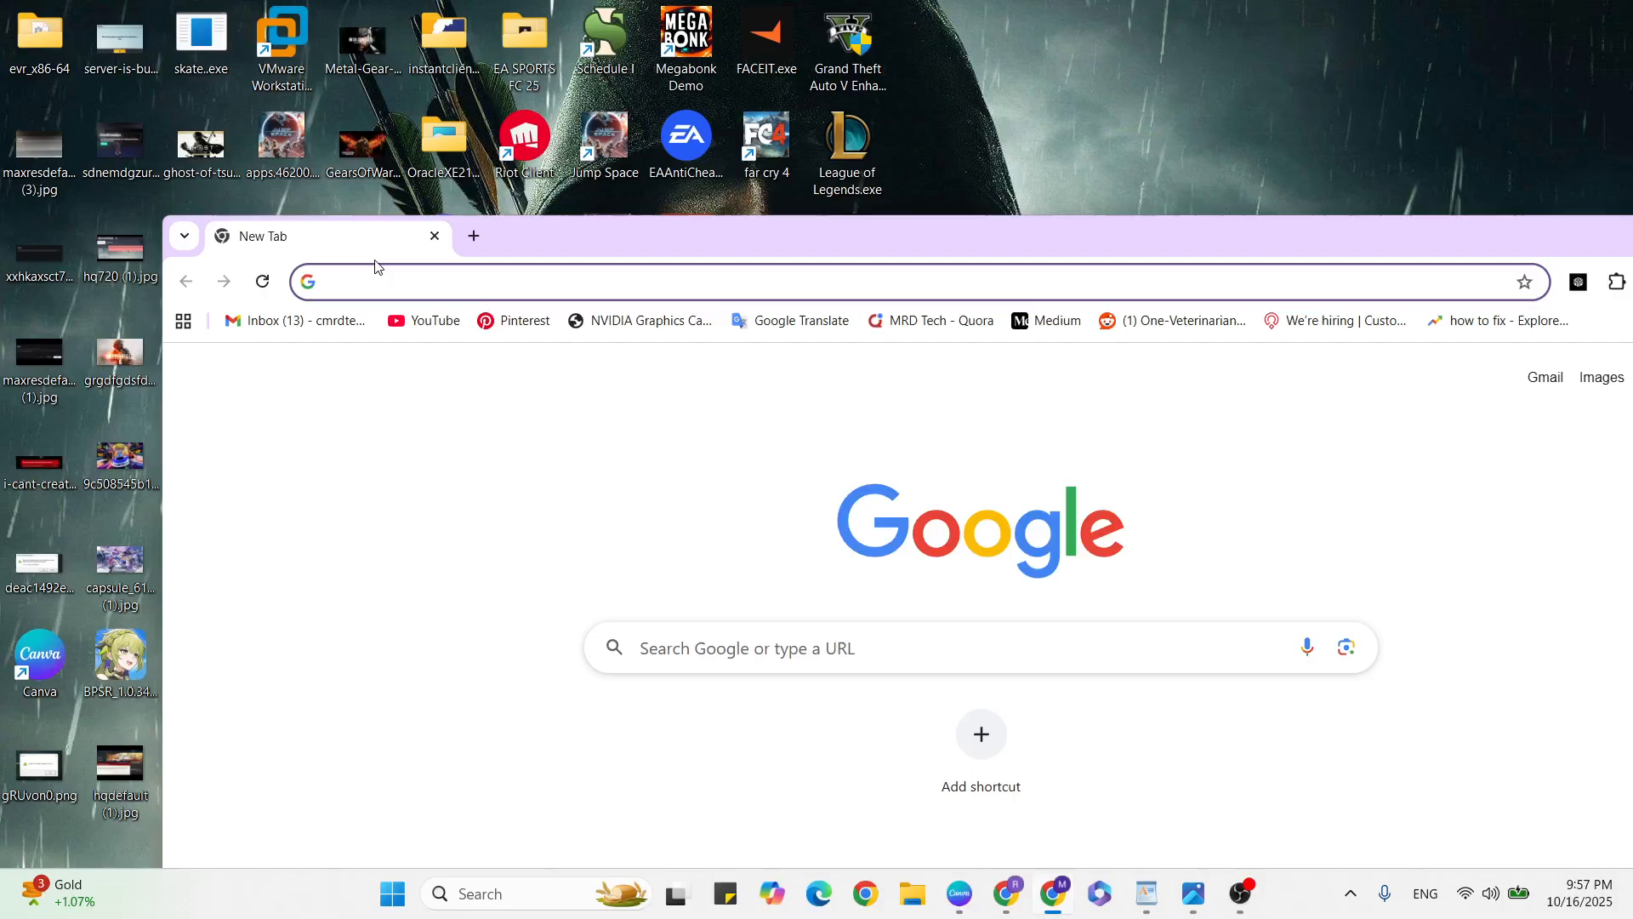
text(rockstart)
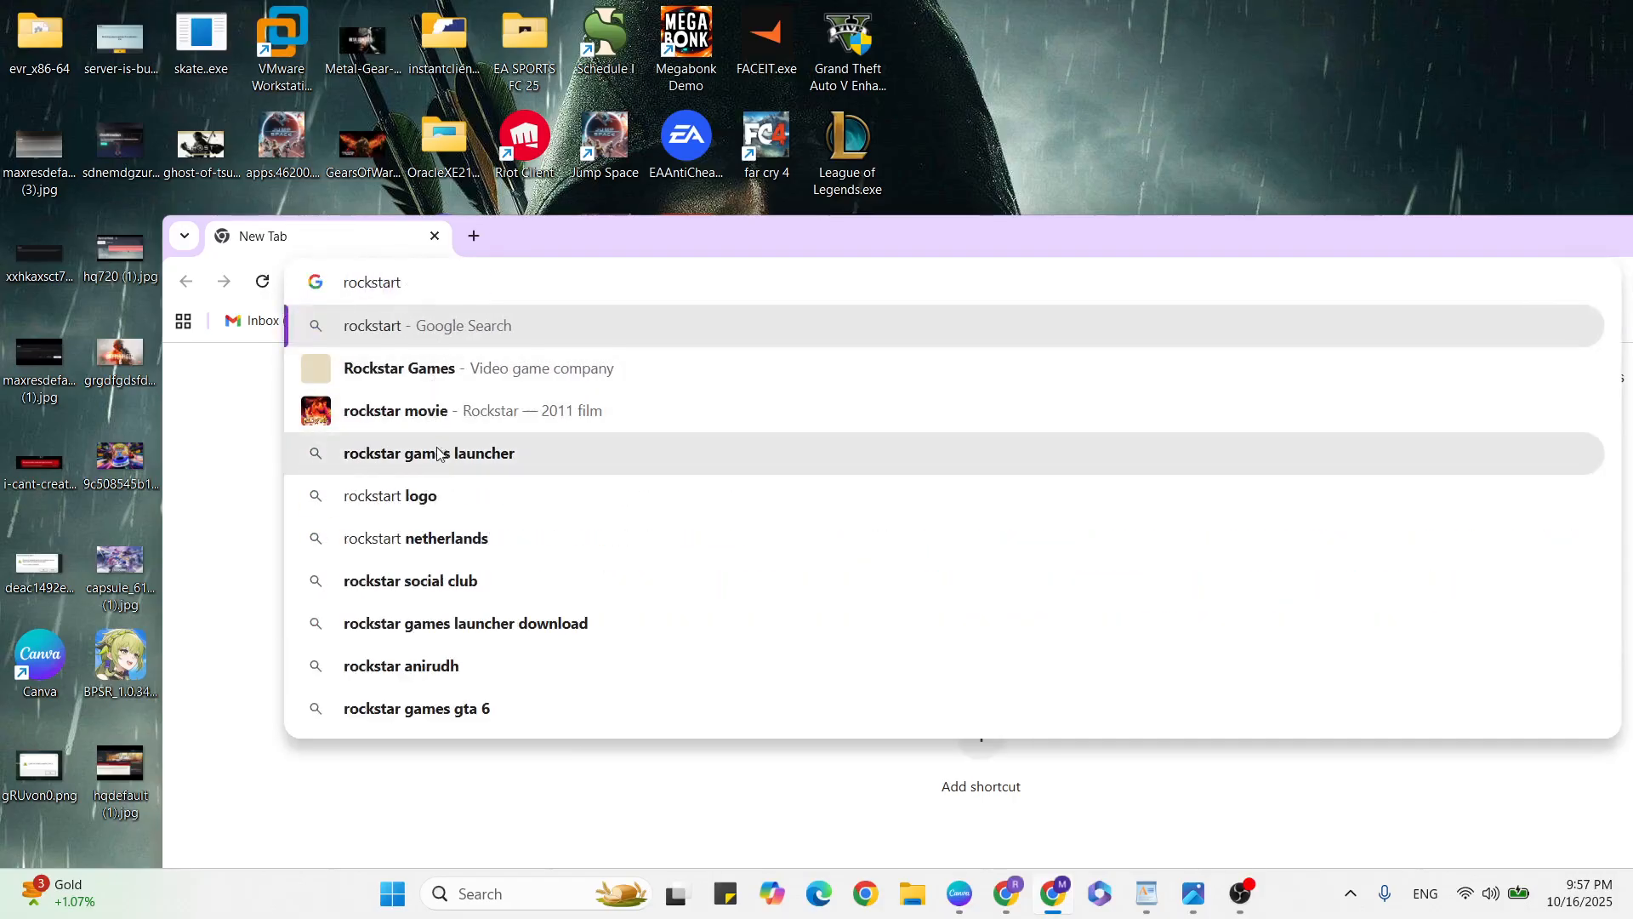
click(429, 452)
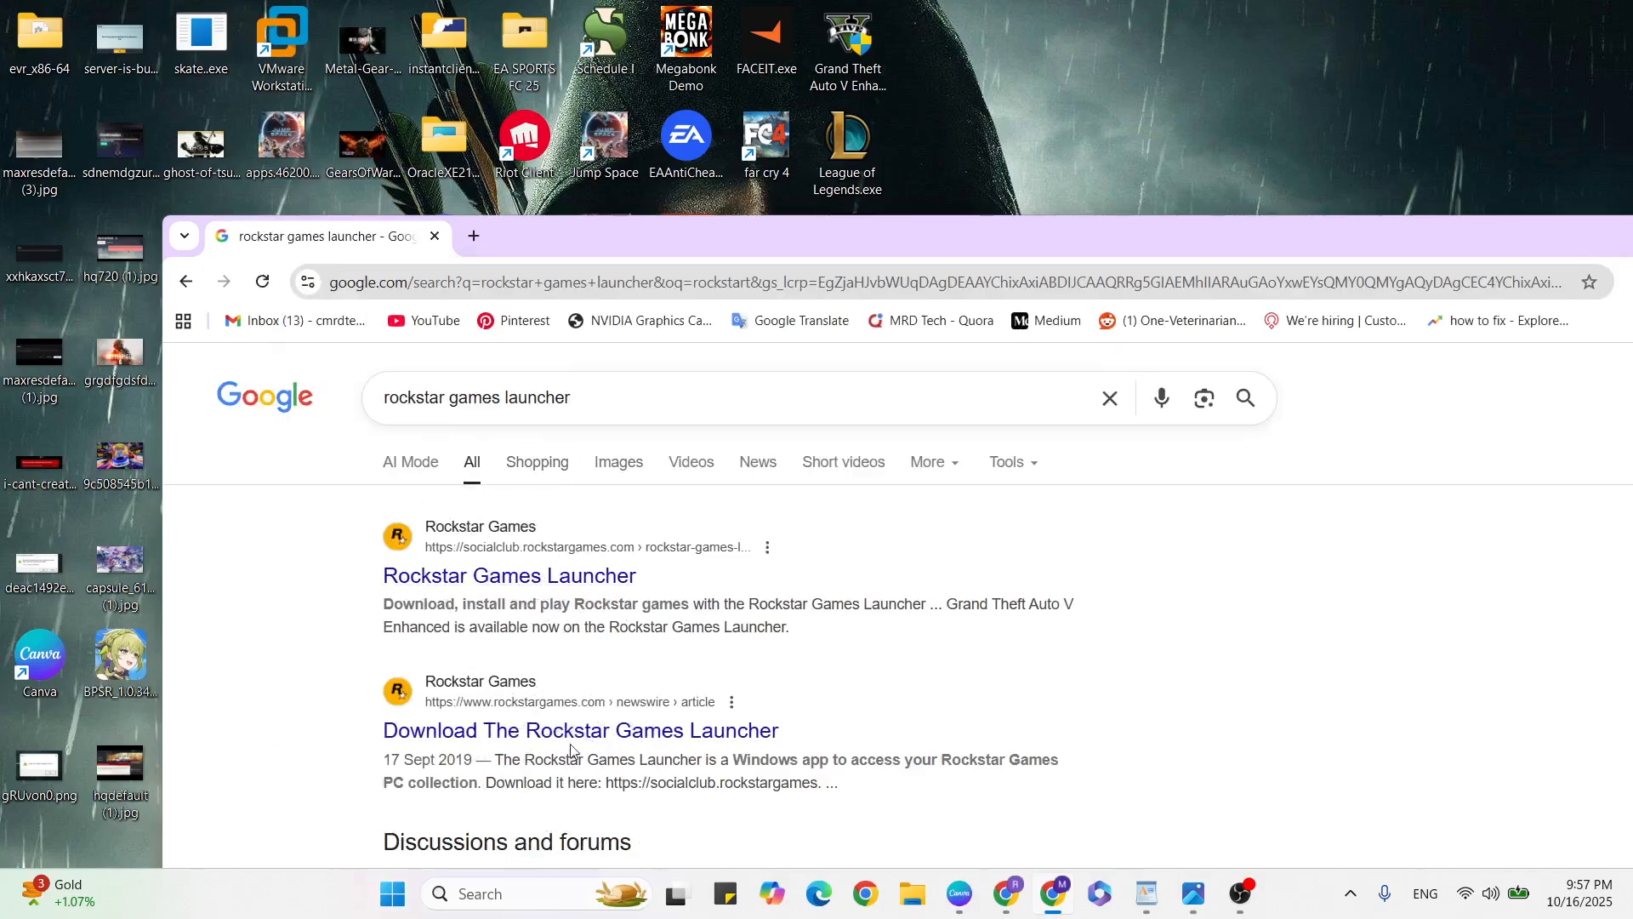
click(578, 730)
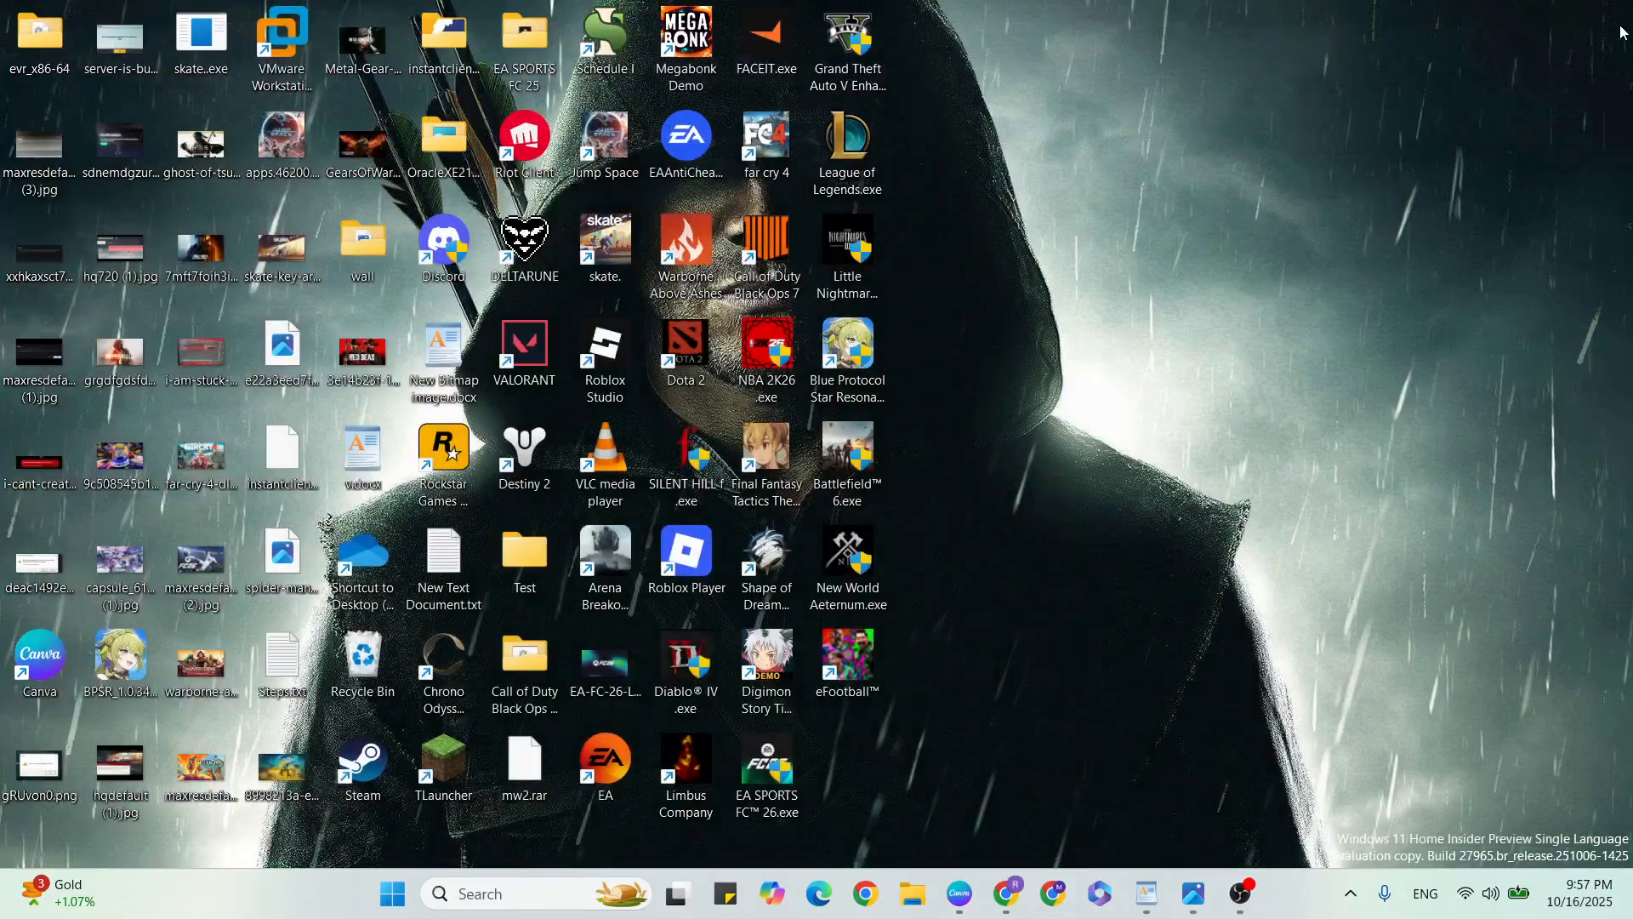
- Return to the WordPad notes and move to the blank line below 'Like and Comment this video'
click(1143, 902)
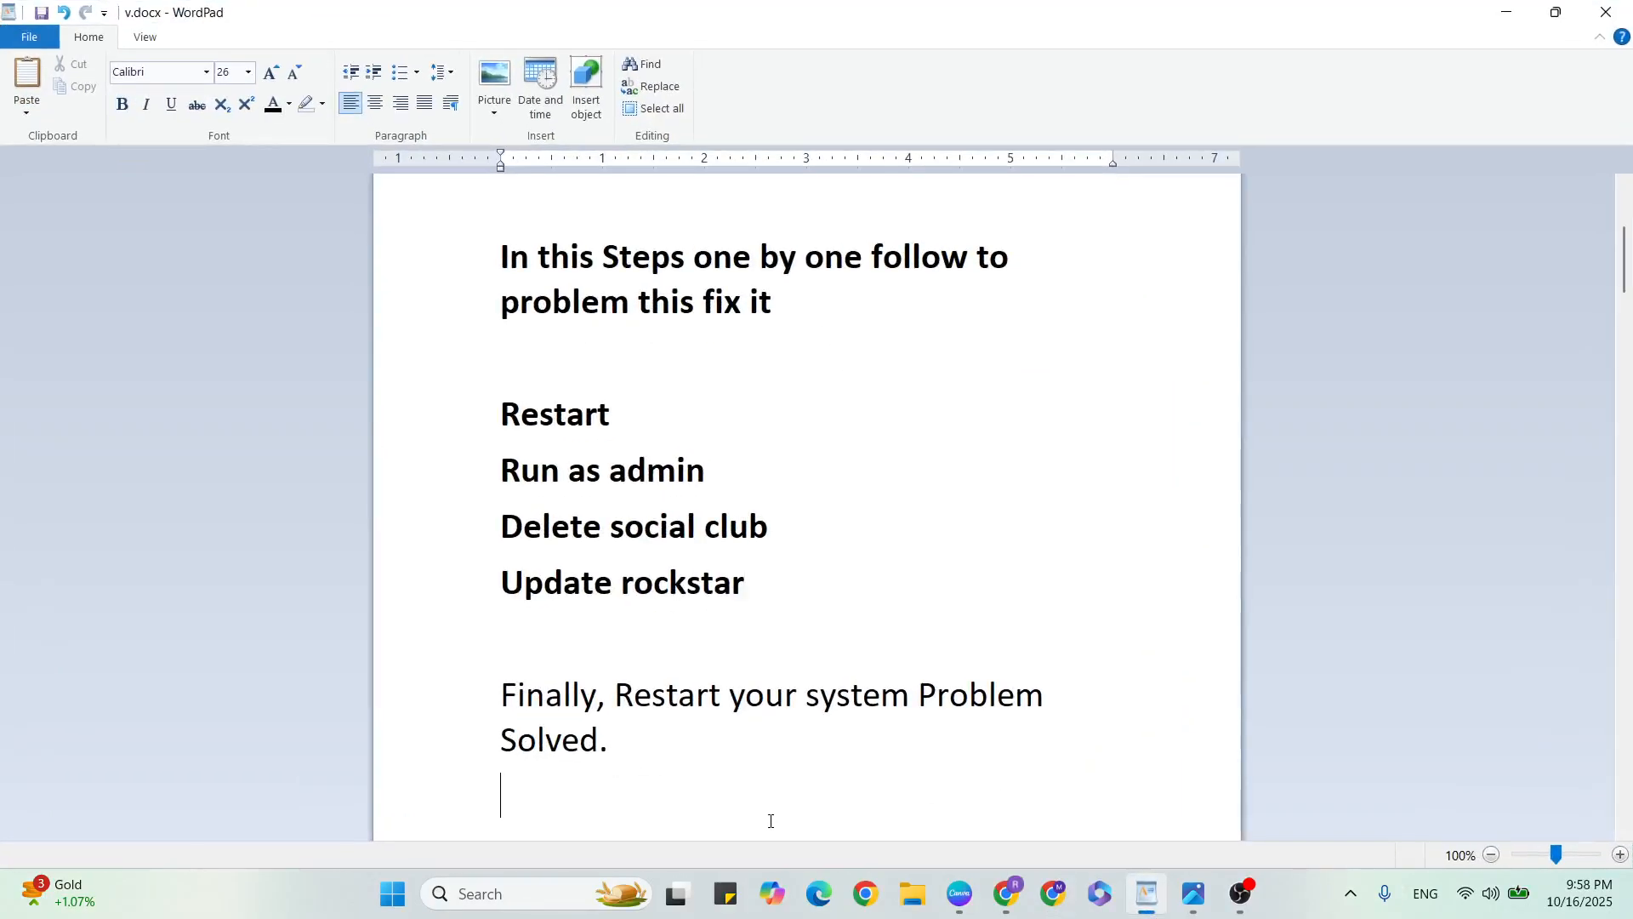
scroll(down, 3)
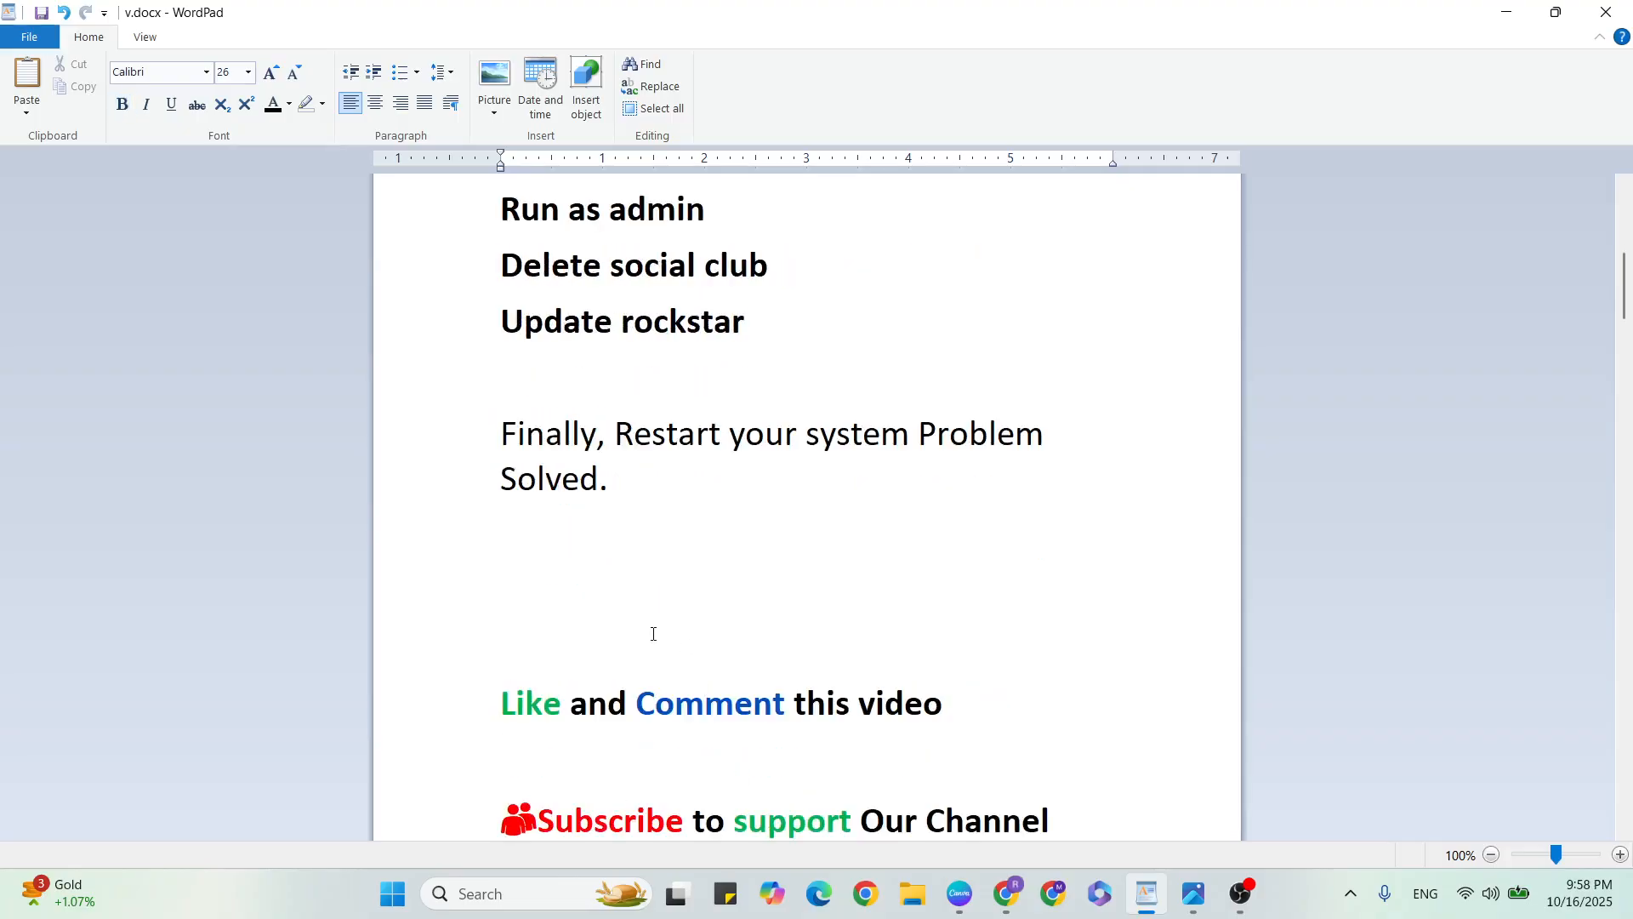
mouse_move(727, 692)
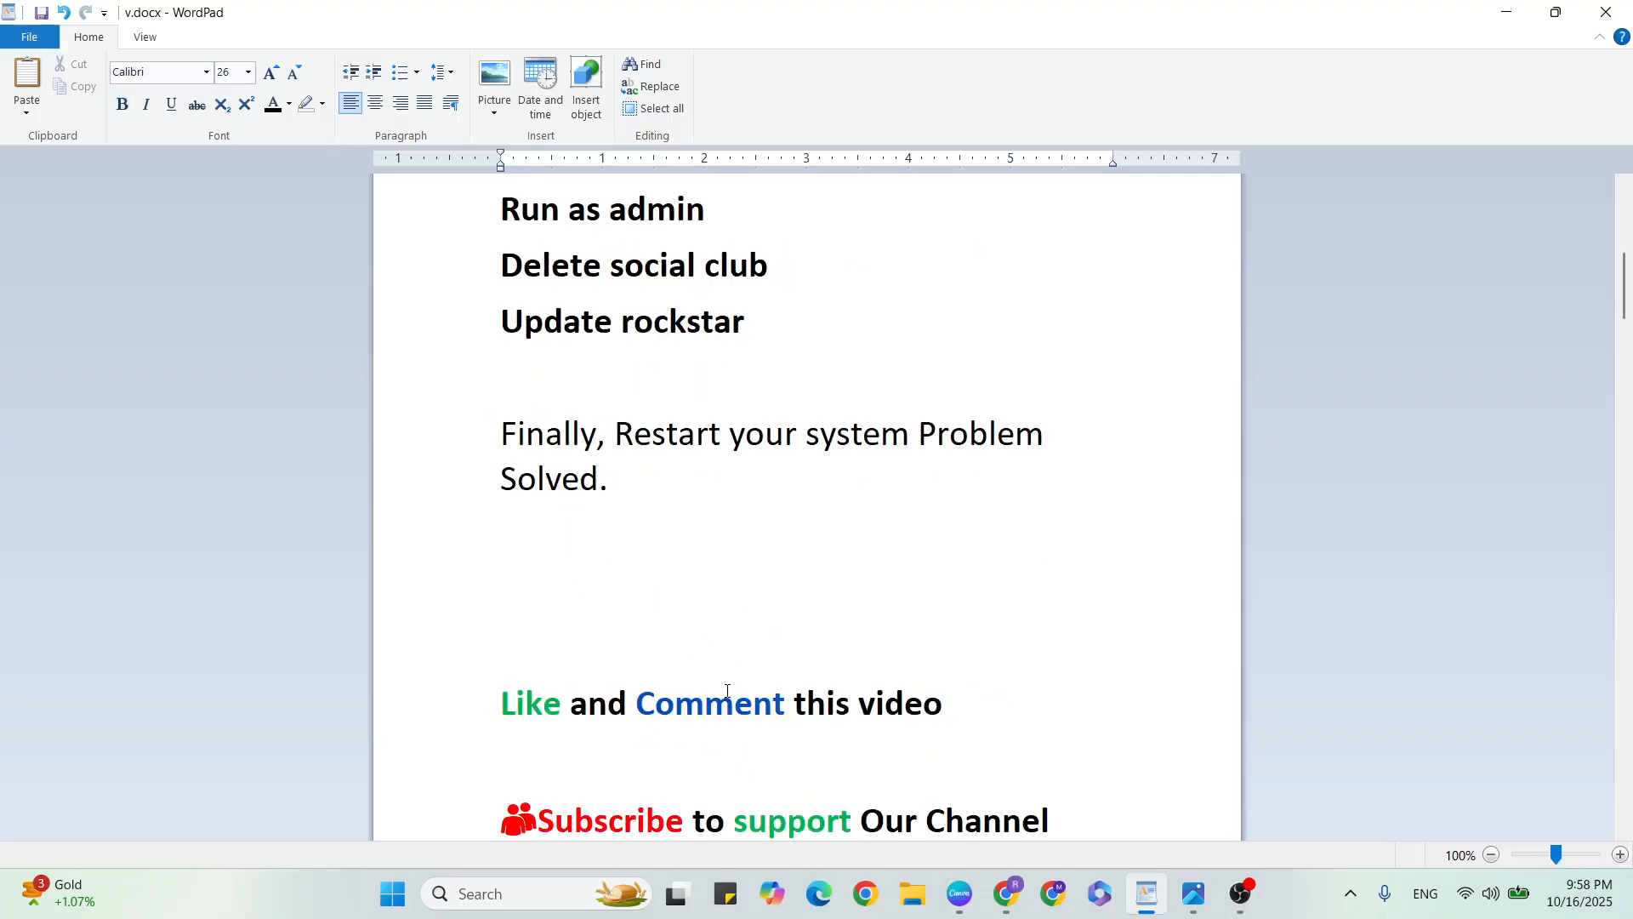
click(501, 758)
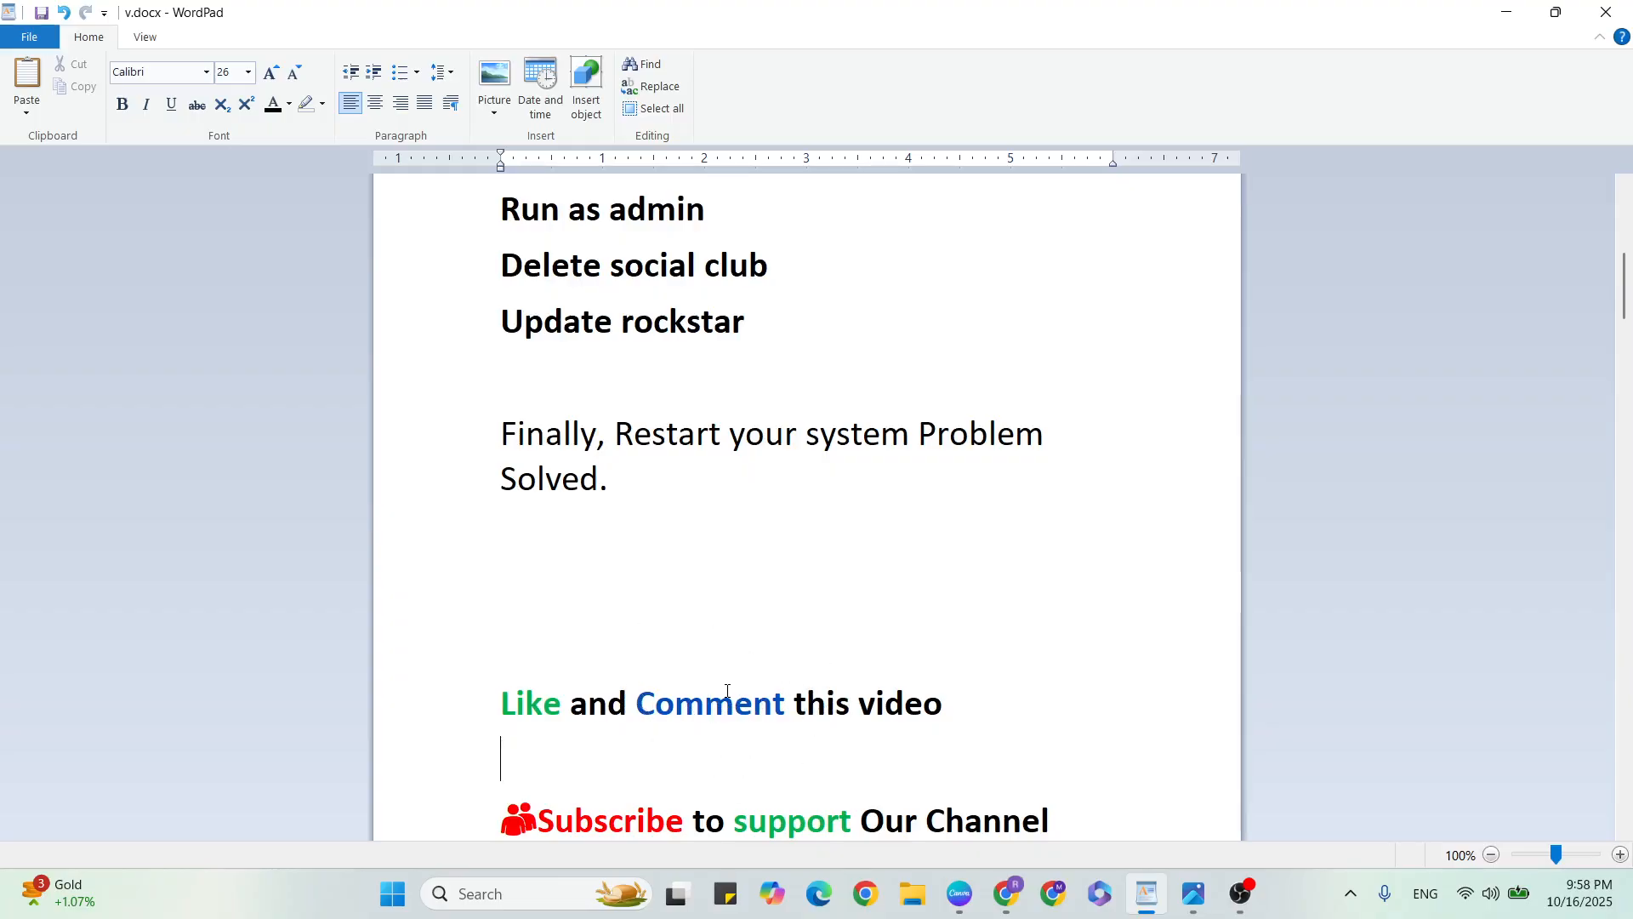